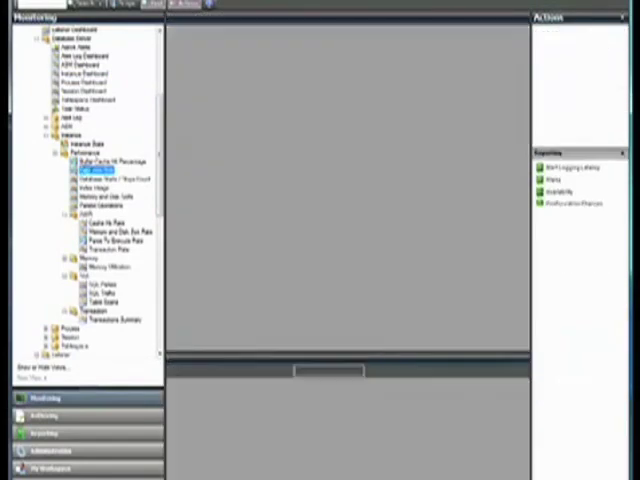
- Show the Oracle performance view with counters plotted as line charts
left_click(108, 188)
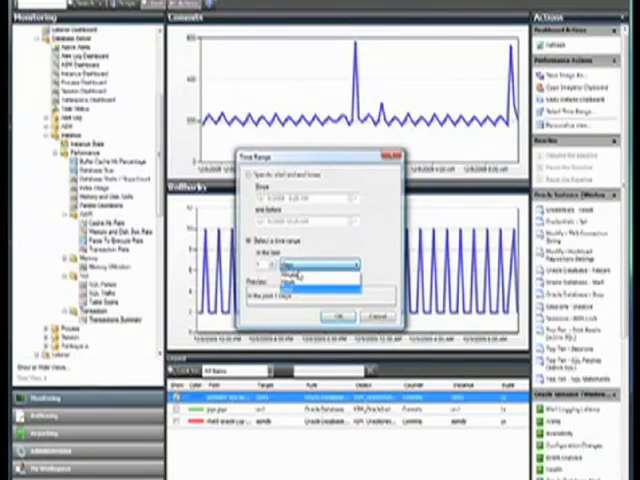
- Display the Oracle report with Active Sessions and Tablespace % Free Space charts and summary tables
left_click(338, 316)
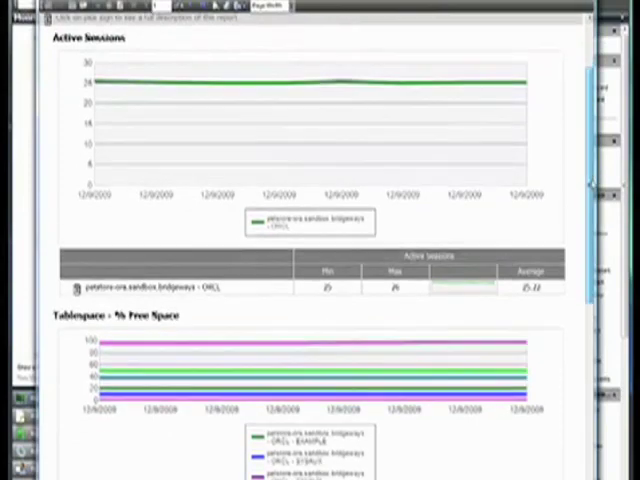
scroll("down", 3)
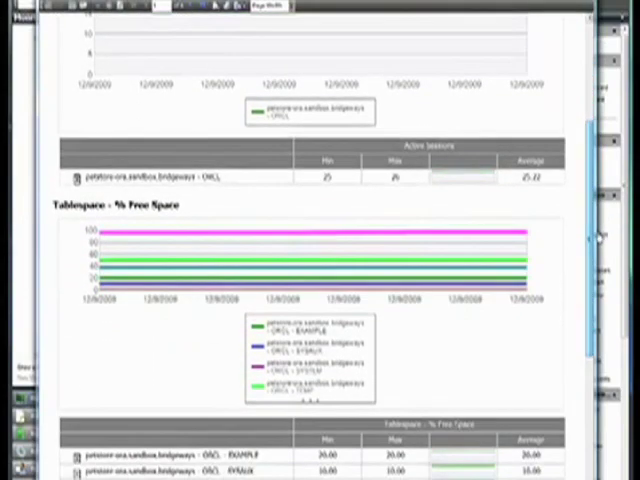